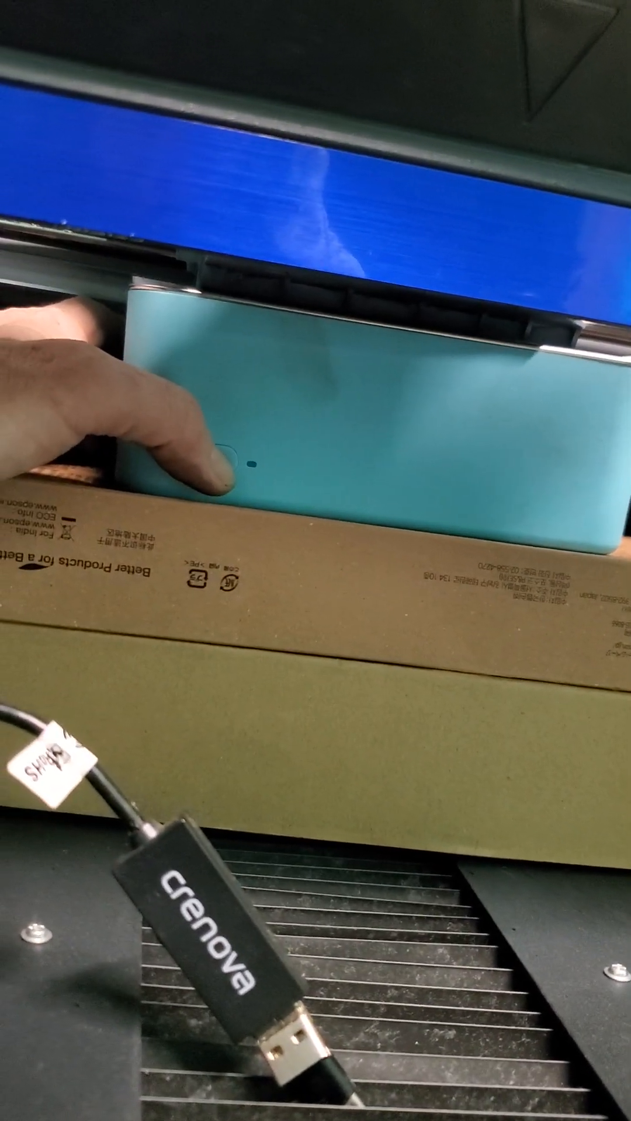
{"action": "left_click", "coordinate": [228, 465]}
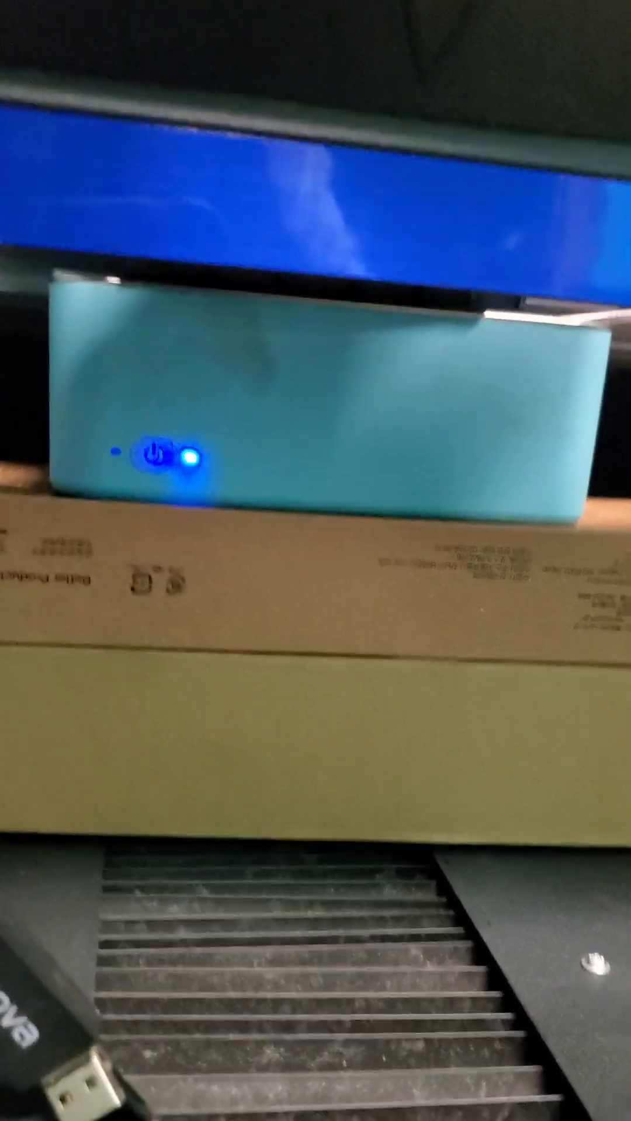